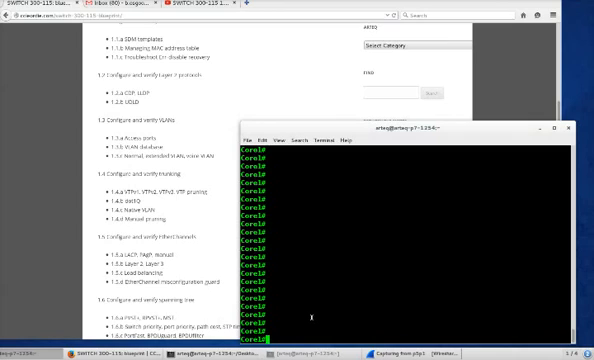
pyautogui.write('sh udld')
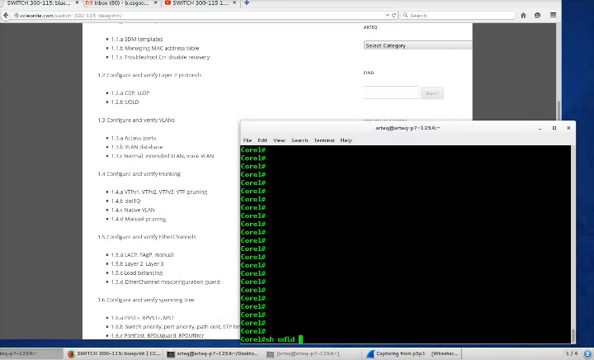
pyautogui.write('f0/11 bot')
pyautogui.write('mon sess 1 dest')
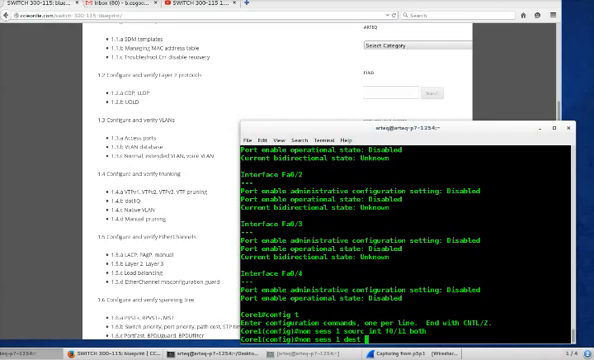
pyautogui.write('int 10/24 encap re')
pyautogui.write('udl')
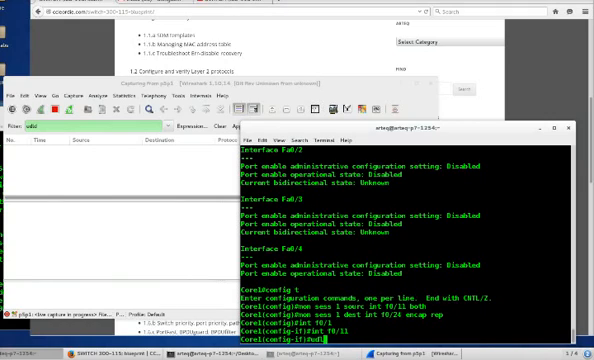
pyautogui.write('port')
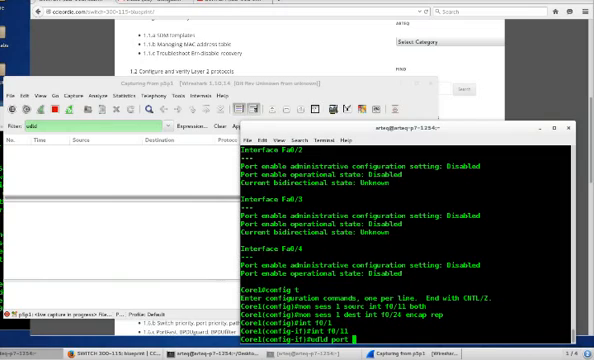